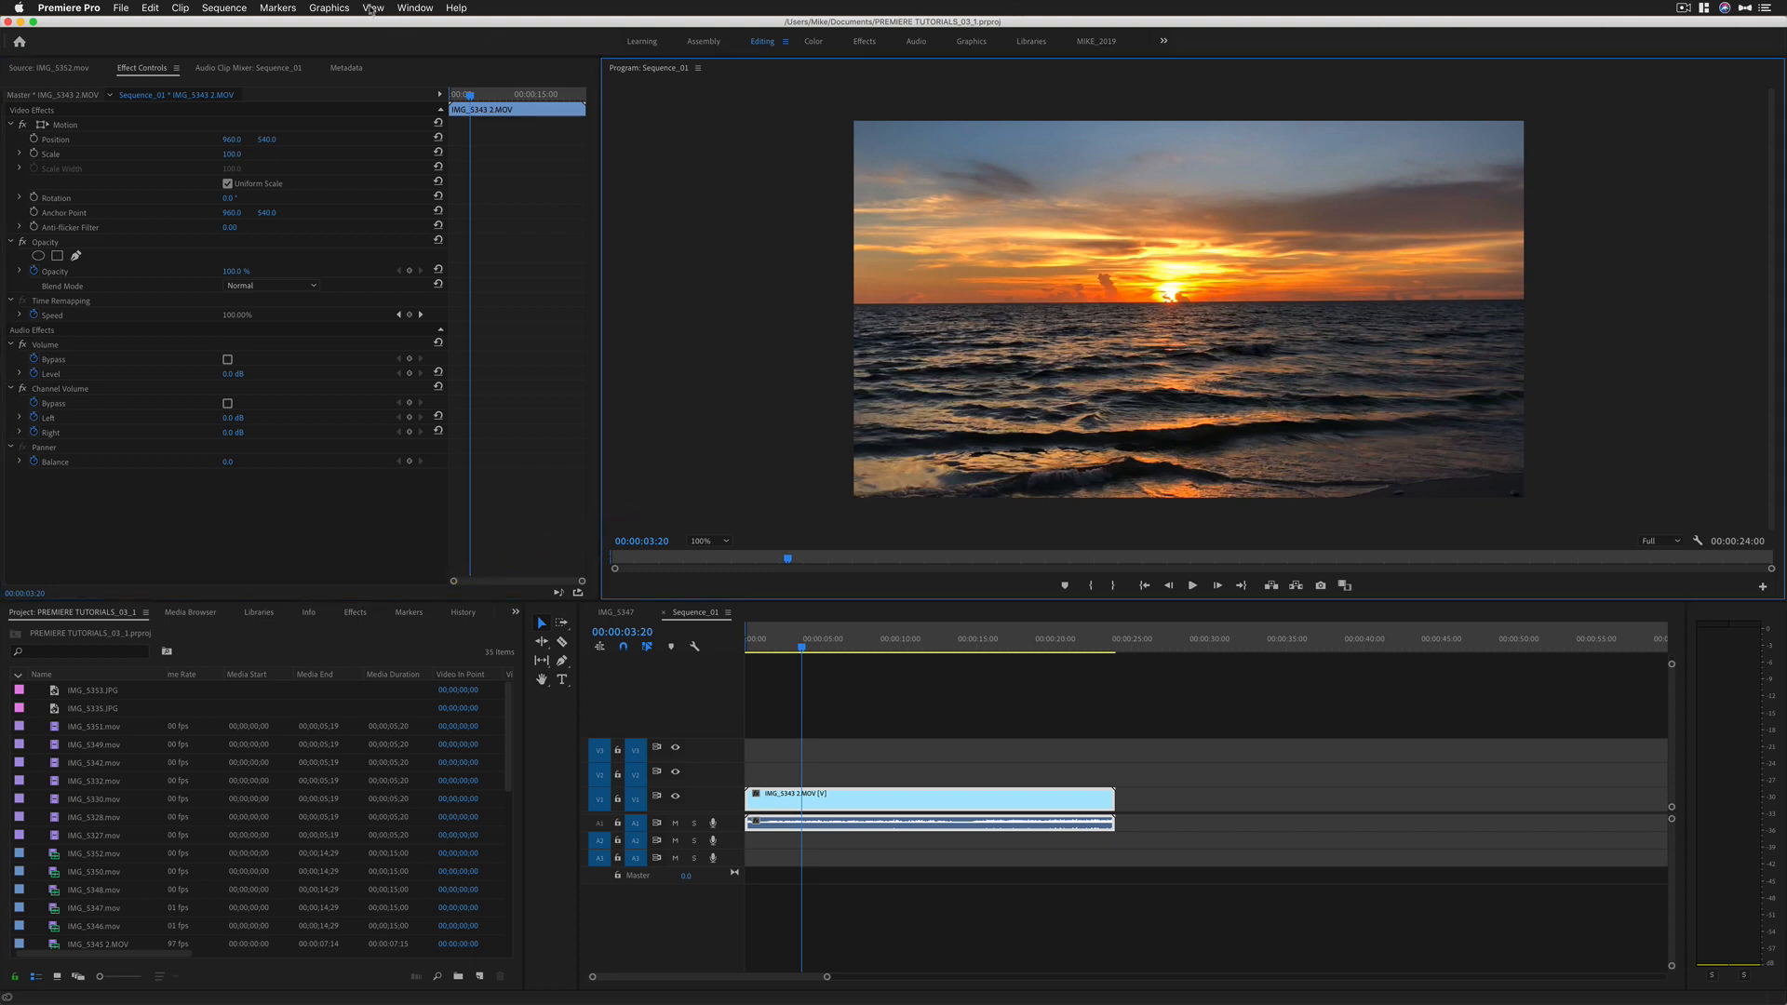
# Step: Show rulers around the program monitor and drag a vertical guide onto the sunset footage
pyautogui.click(373, 8)
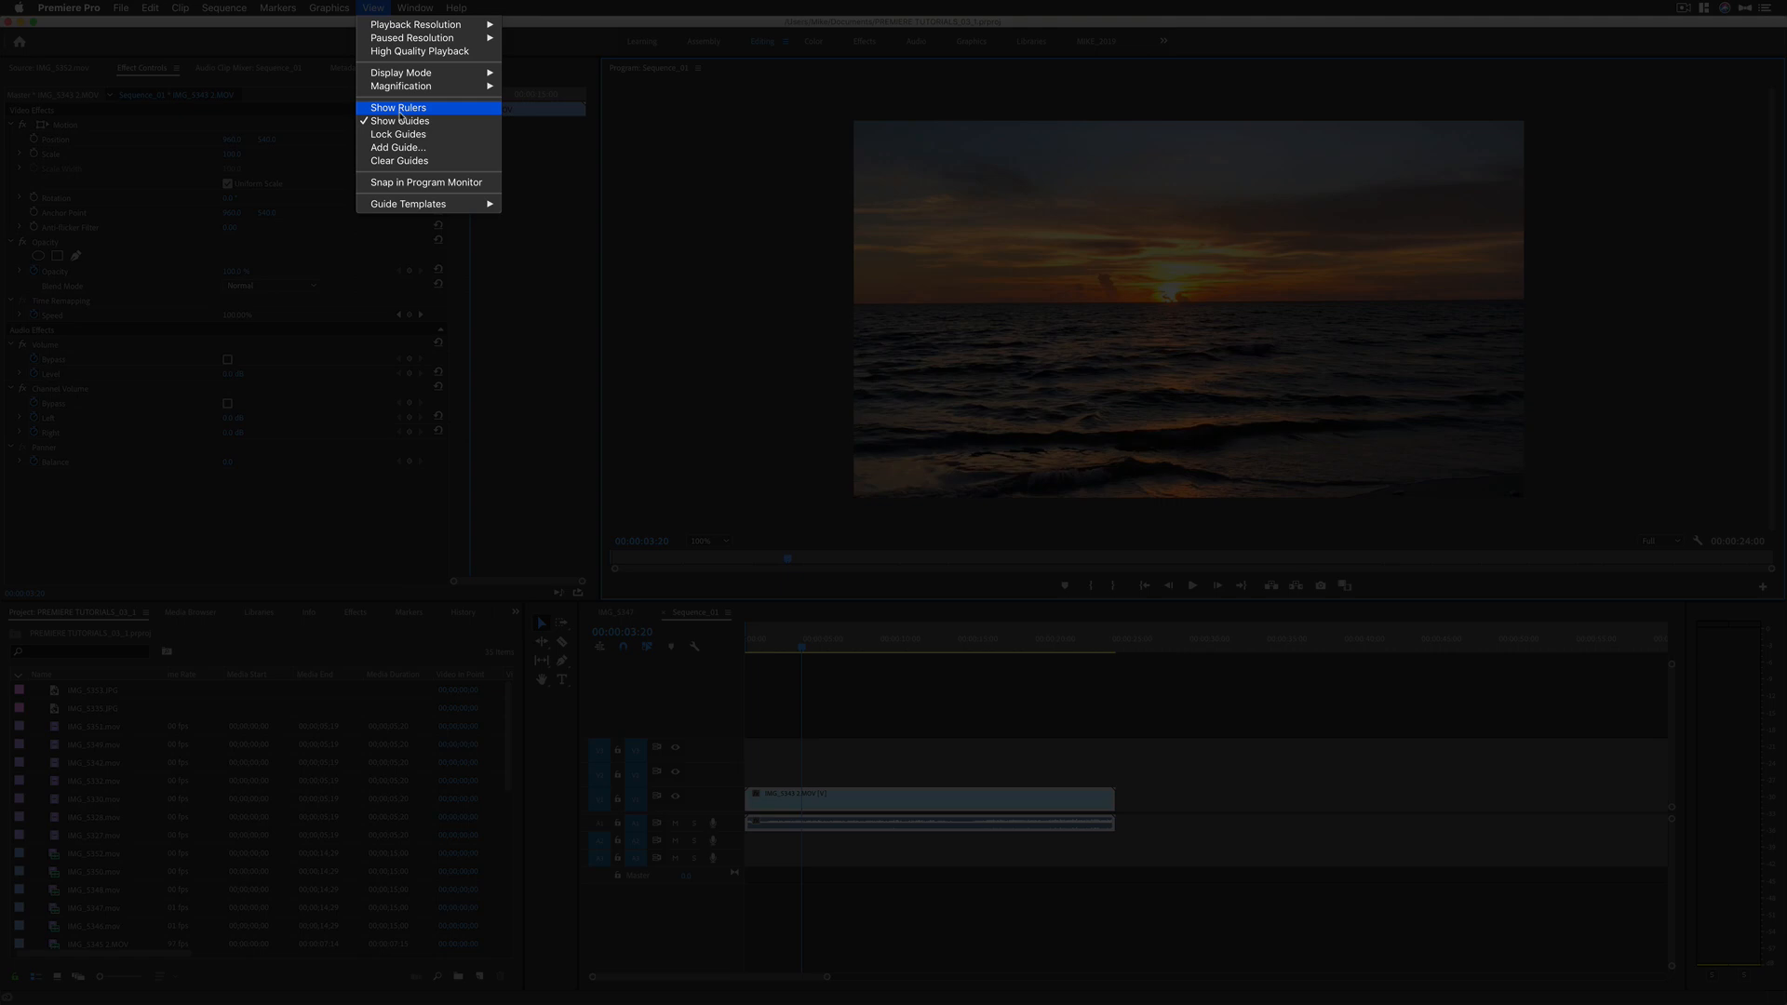
pyautogui.click(398, 108)
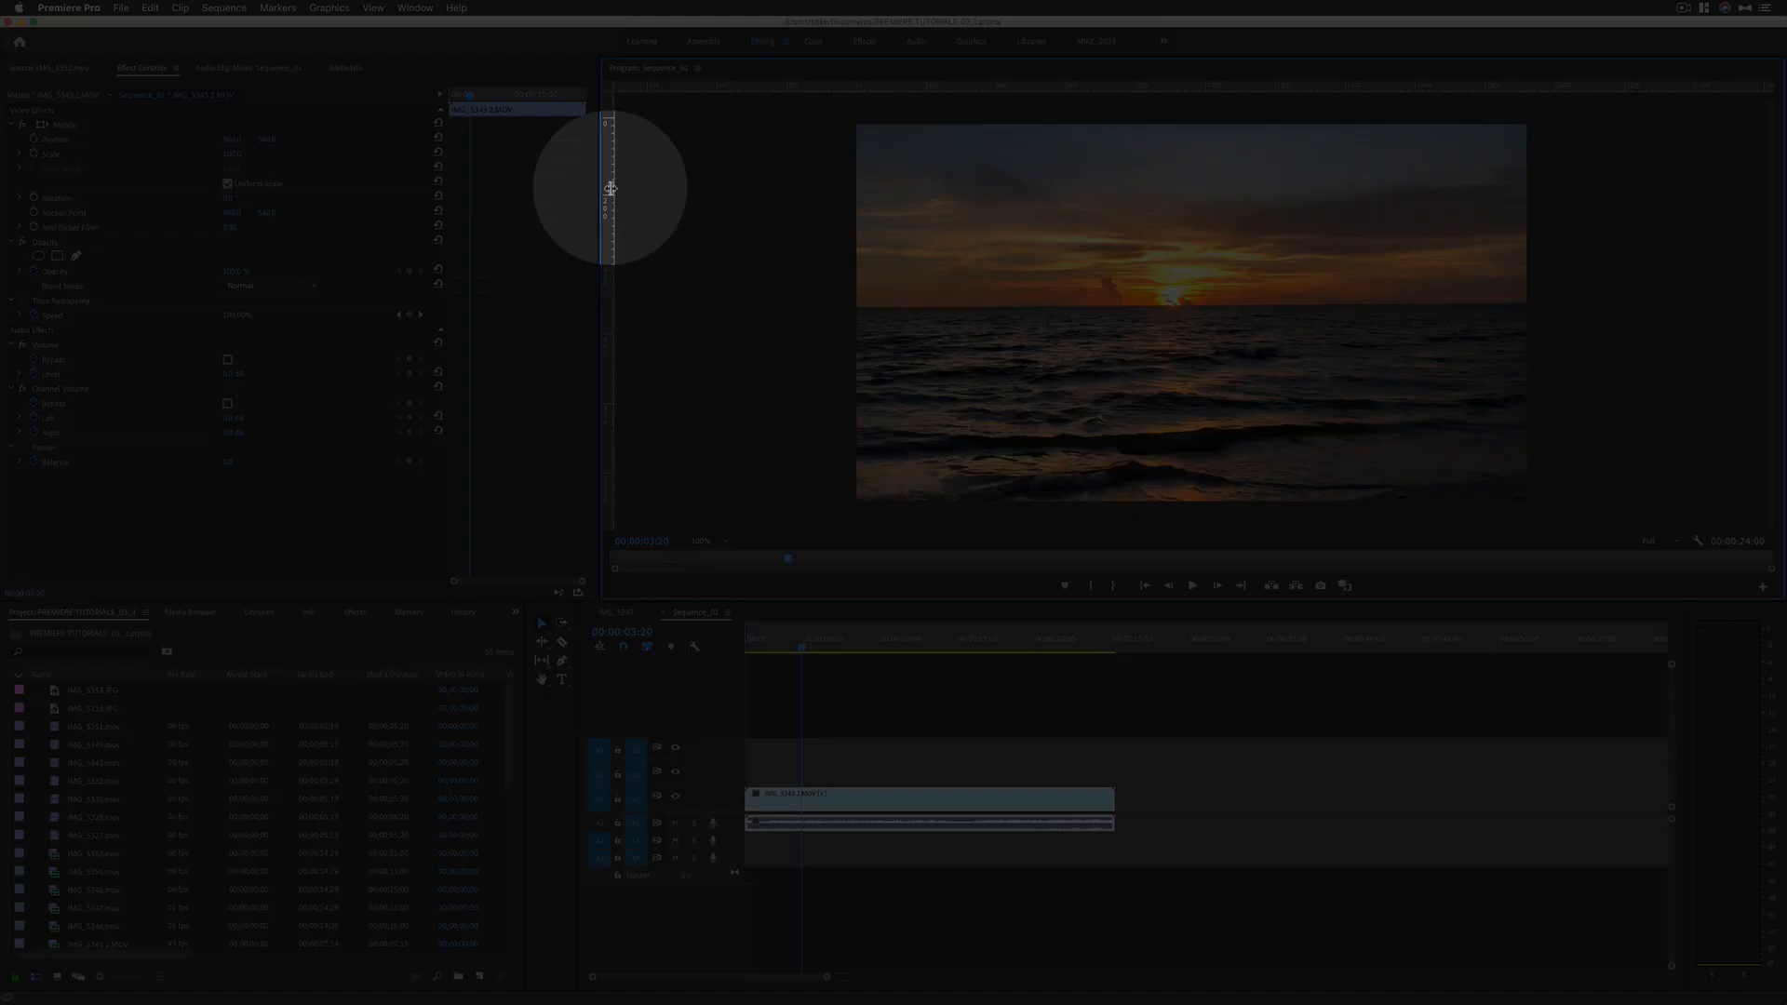
pyautogui.moveTo(611, 188); pyautogui.dragTo(789, 205)
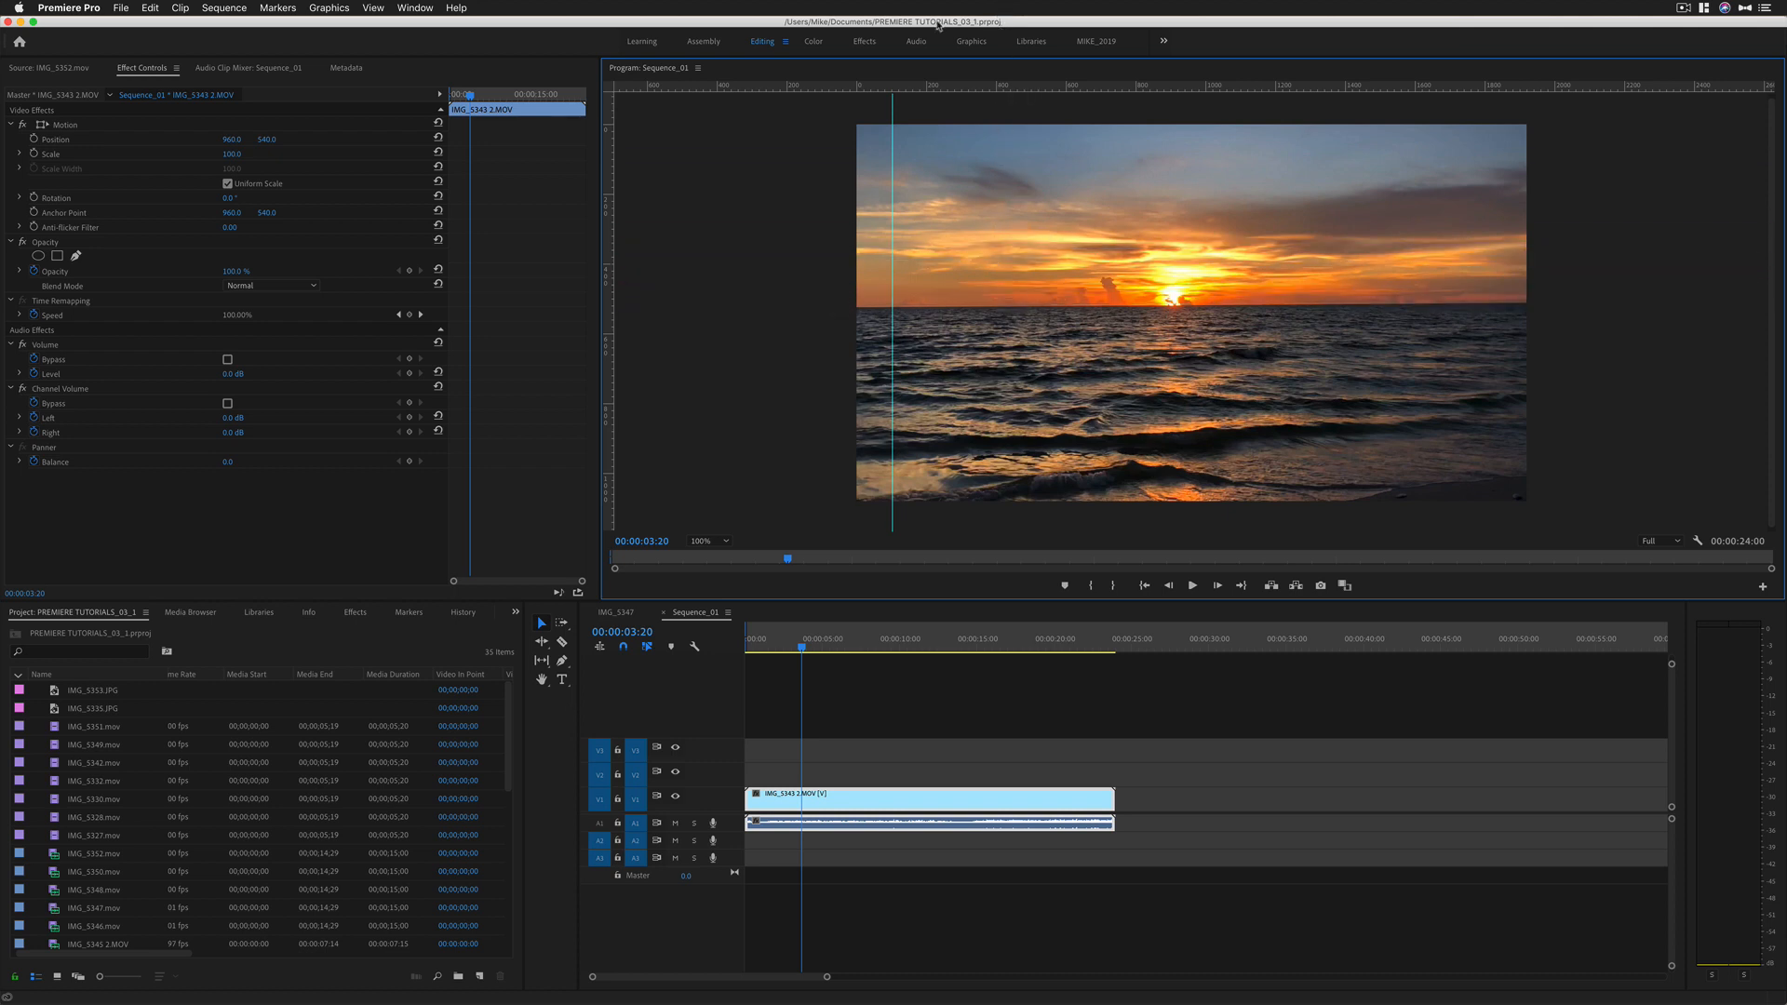
# Step: Hide the hand-placed guide via View > Show Guides, keeping the rulers visible
pyautogui.click(372, 7)
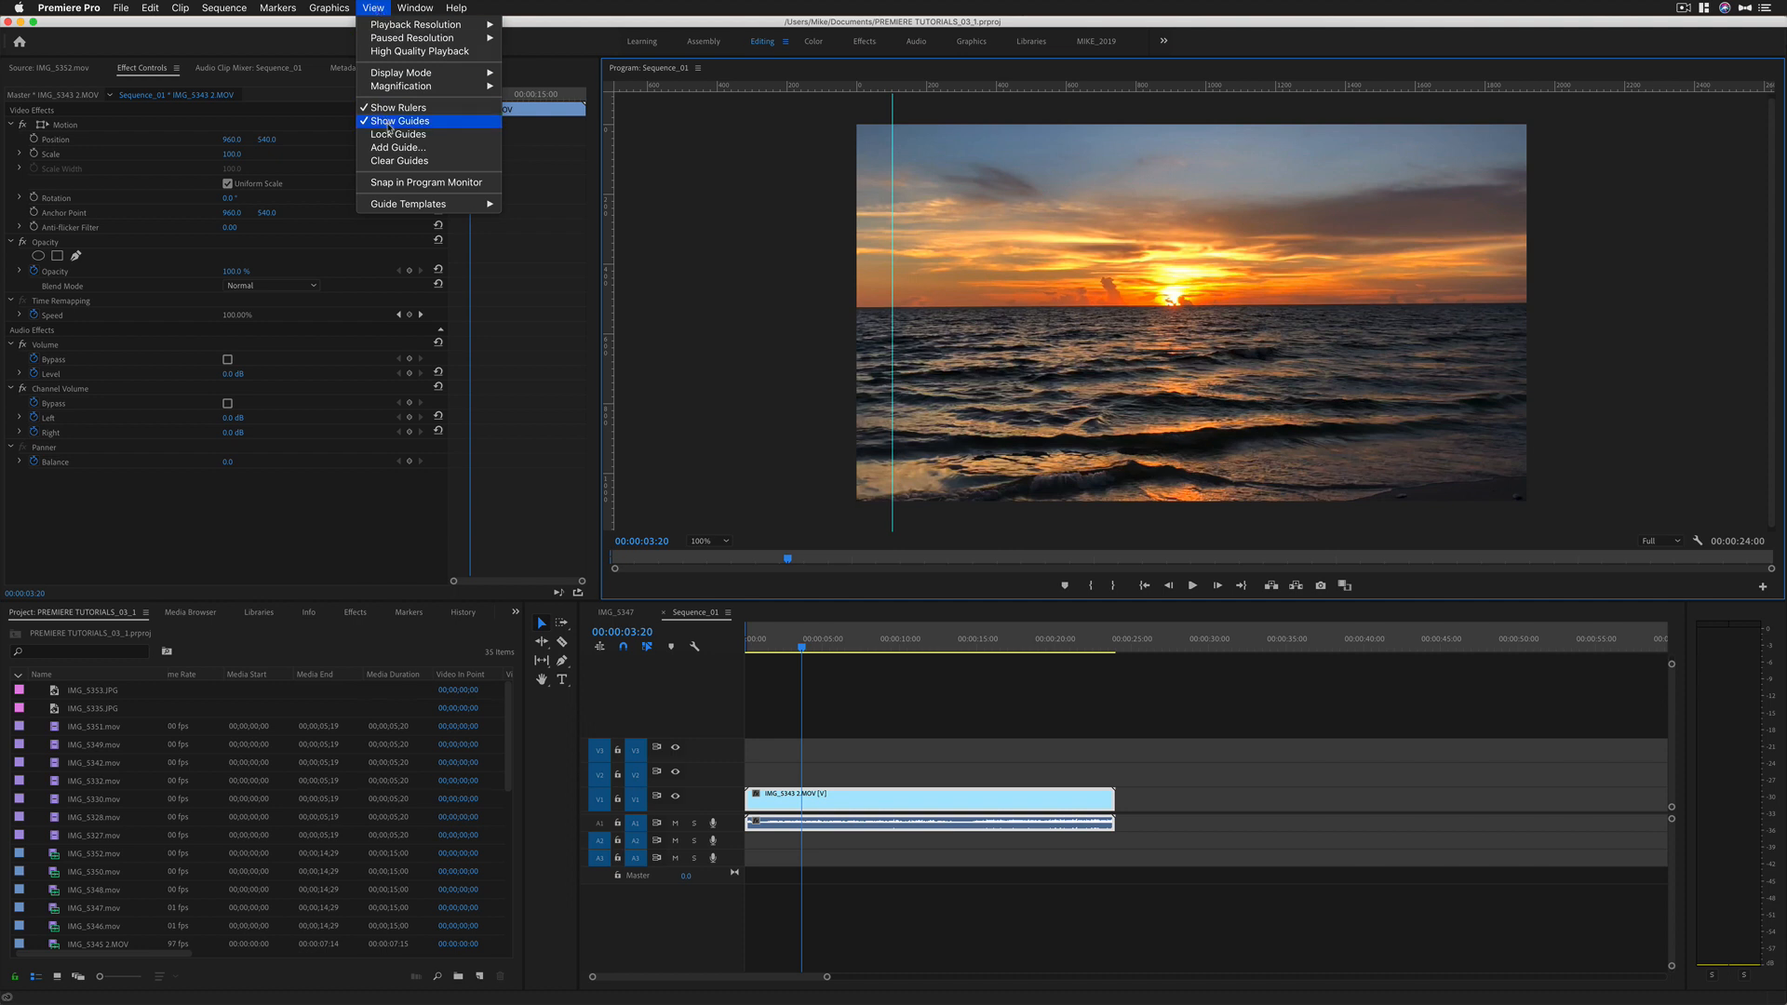
pyautogui.click(400, 121)
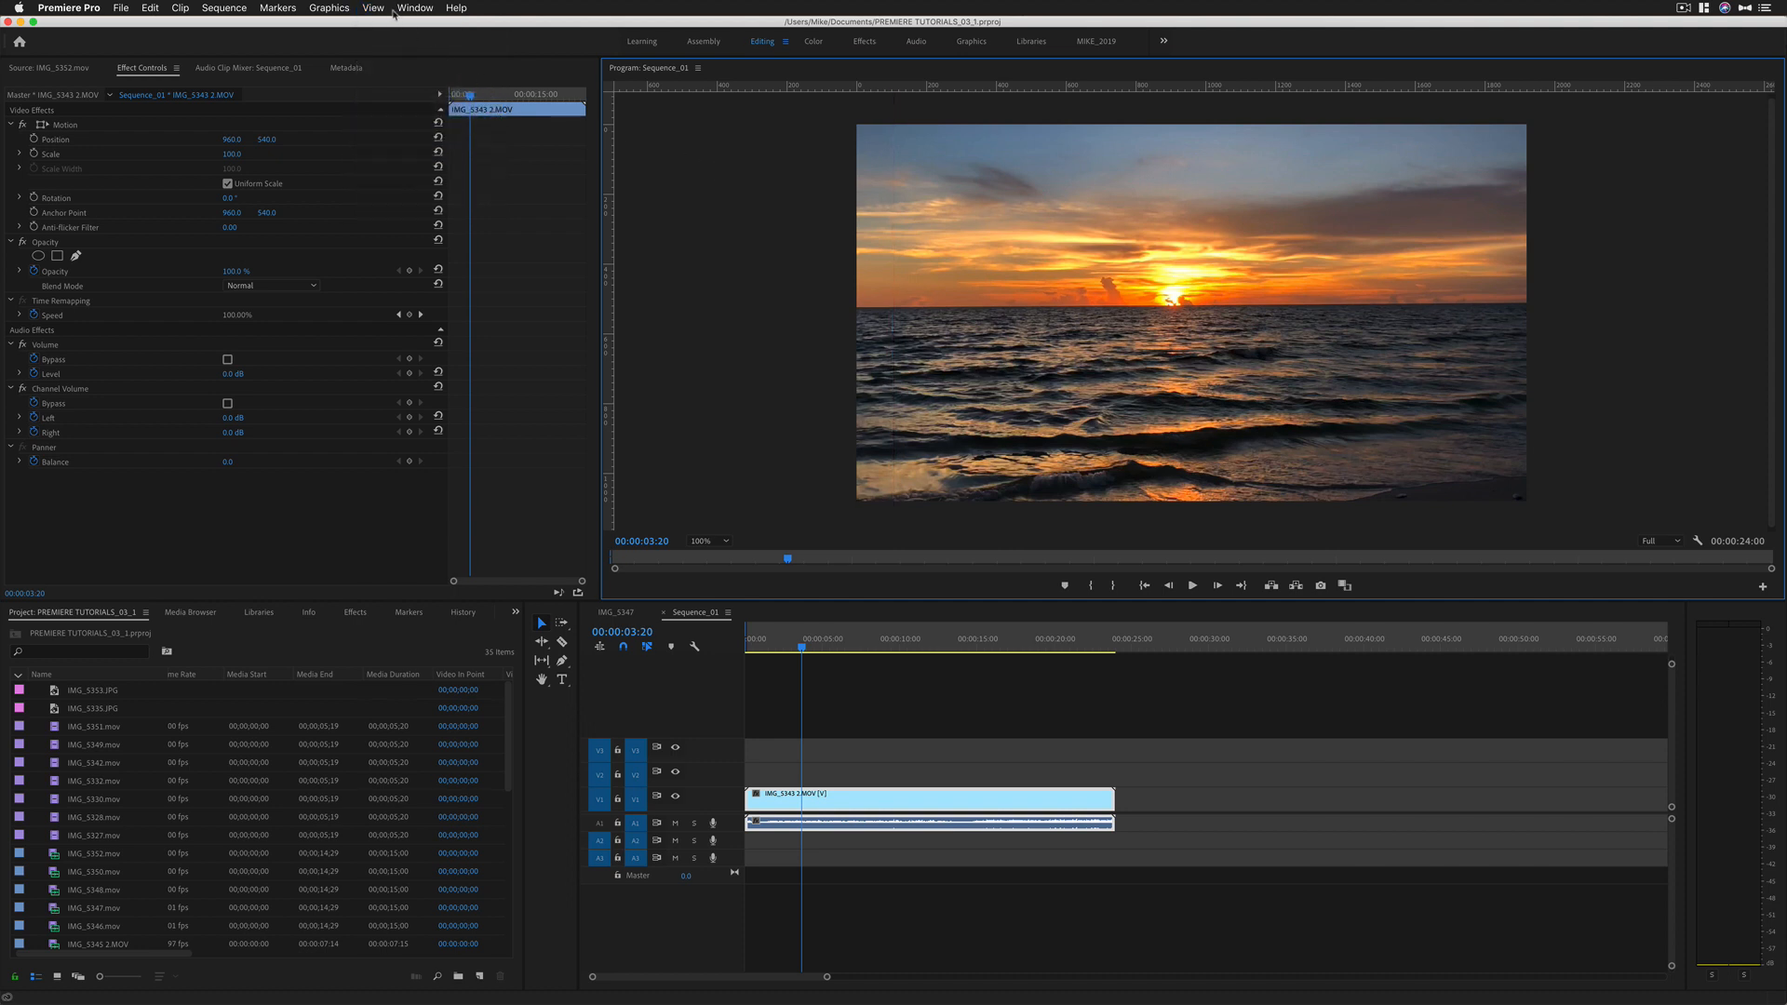
pyautogui.moveTo(799, 114)
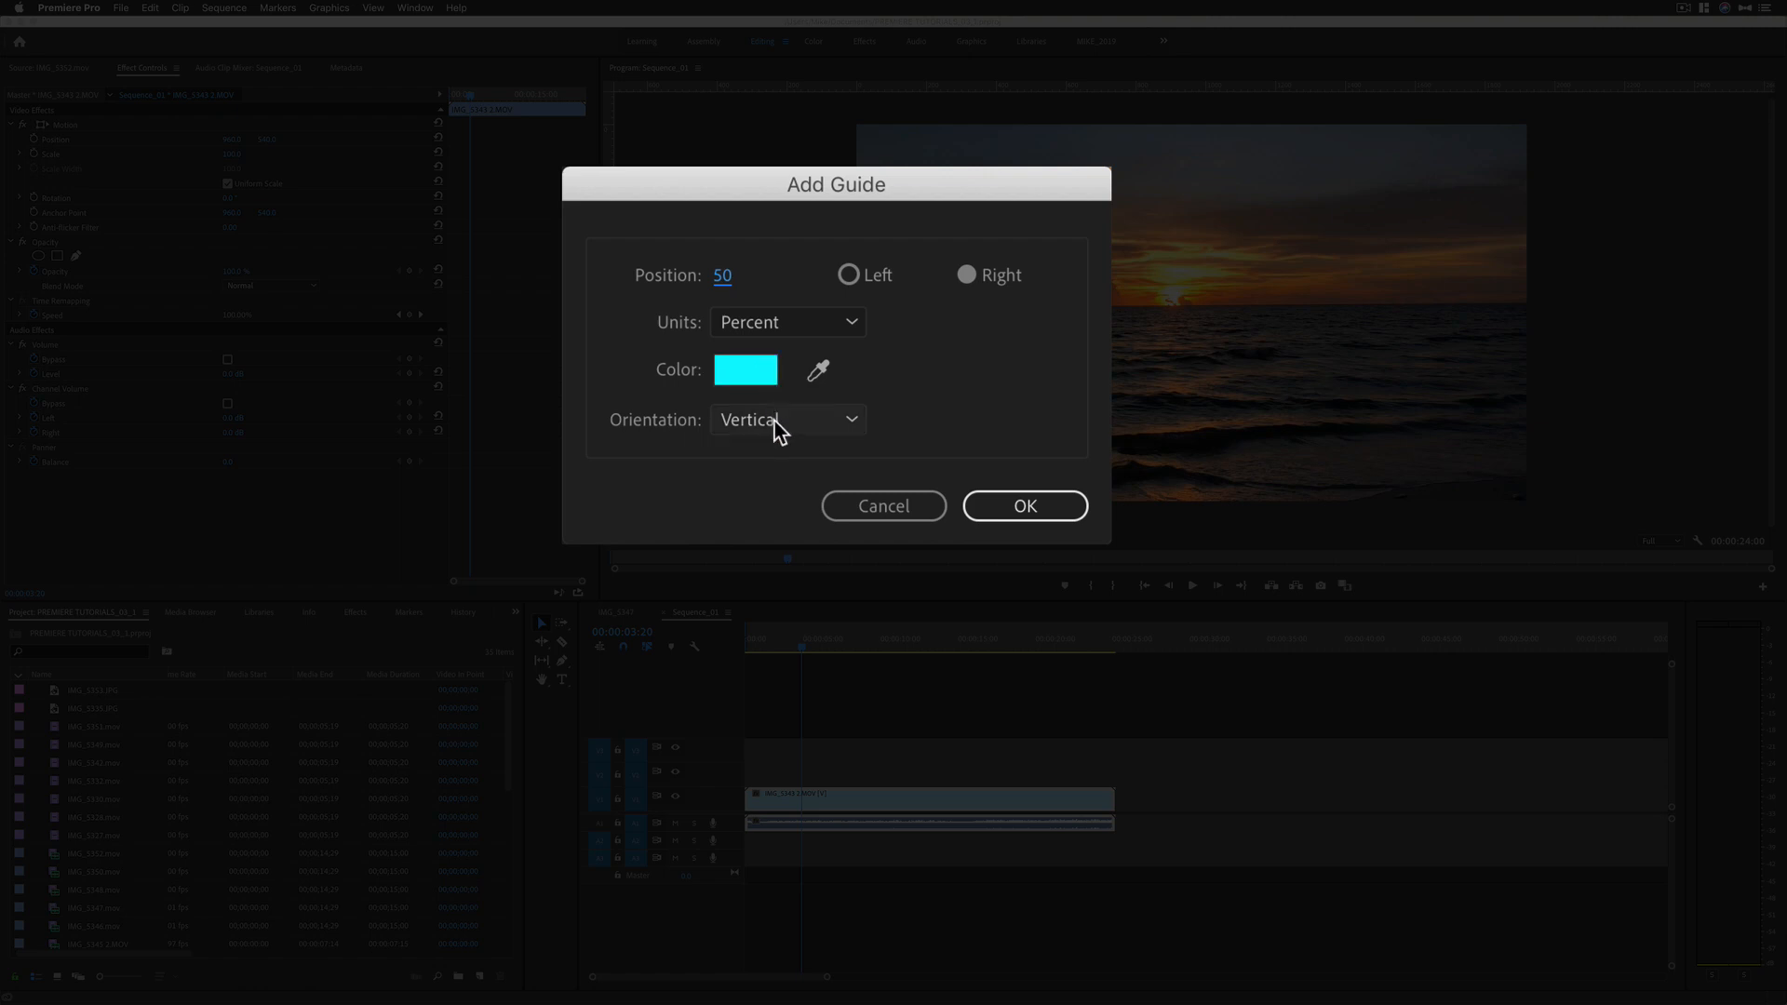
# Step: Add a vertical and a horizontal guide, each at 50 percent, crossing at the frame centre
pyautogui.click(785, 419)
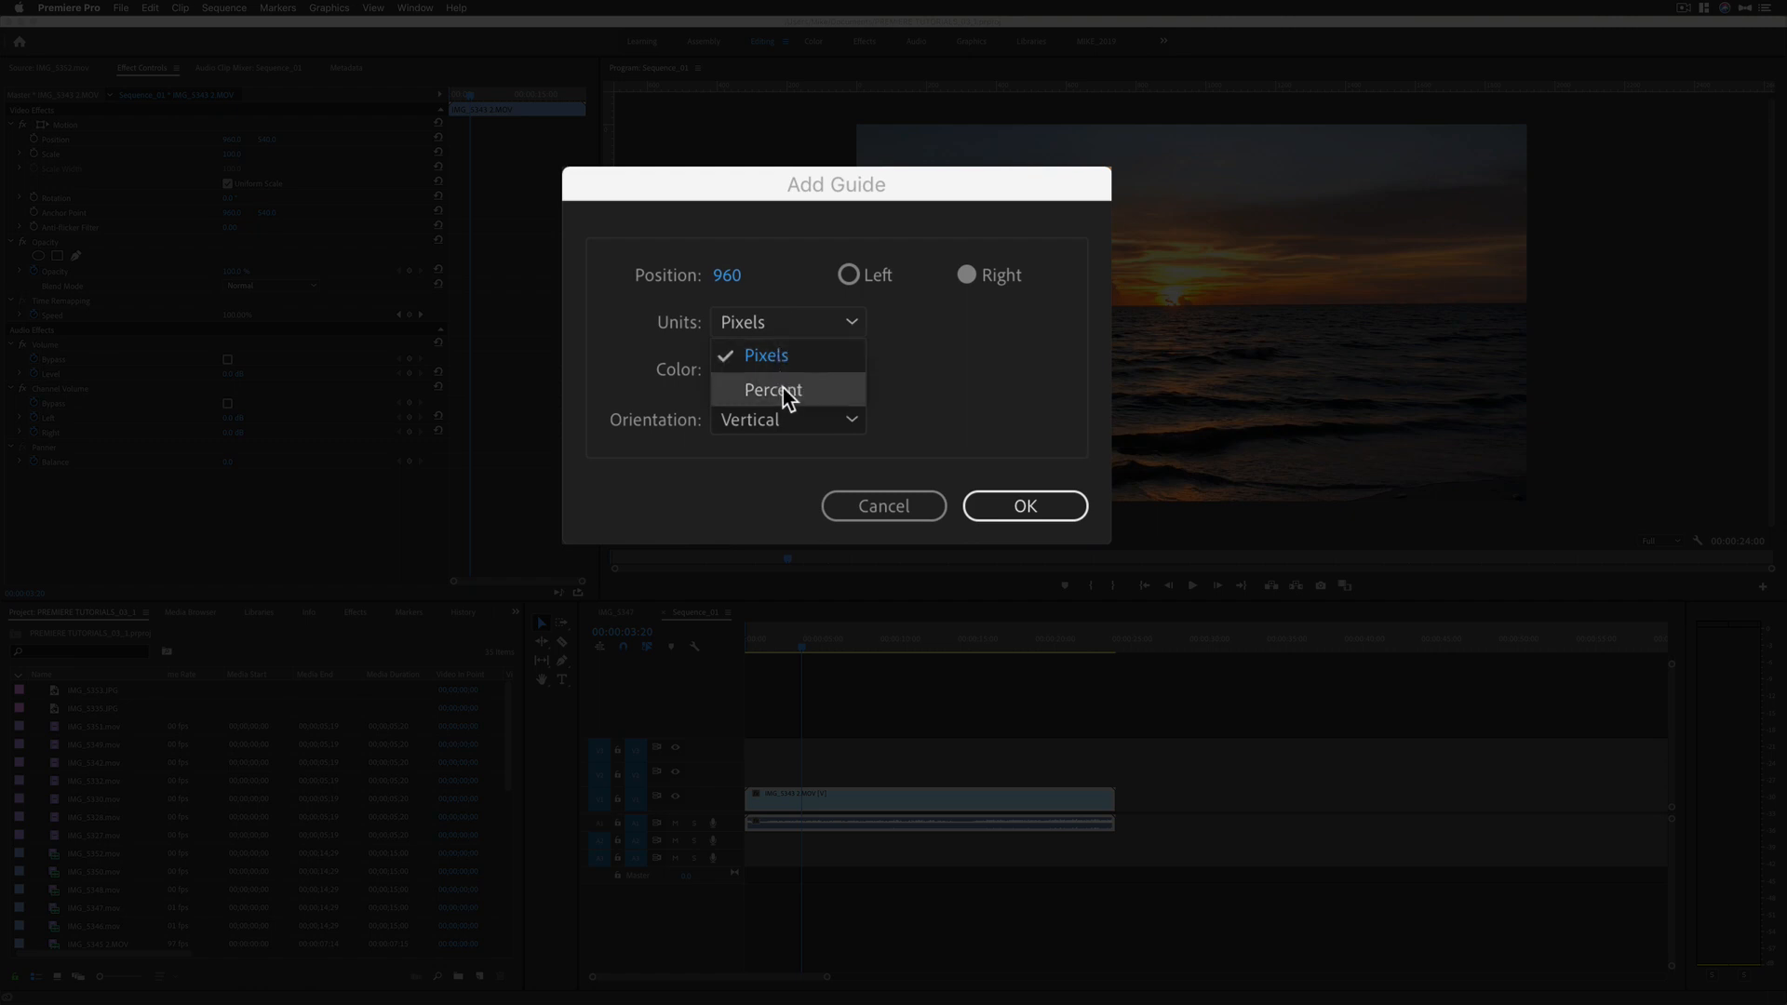
pyautogui.click(773, 389)
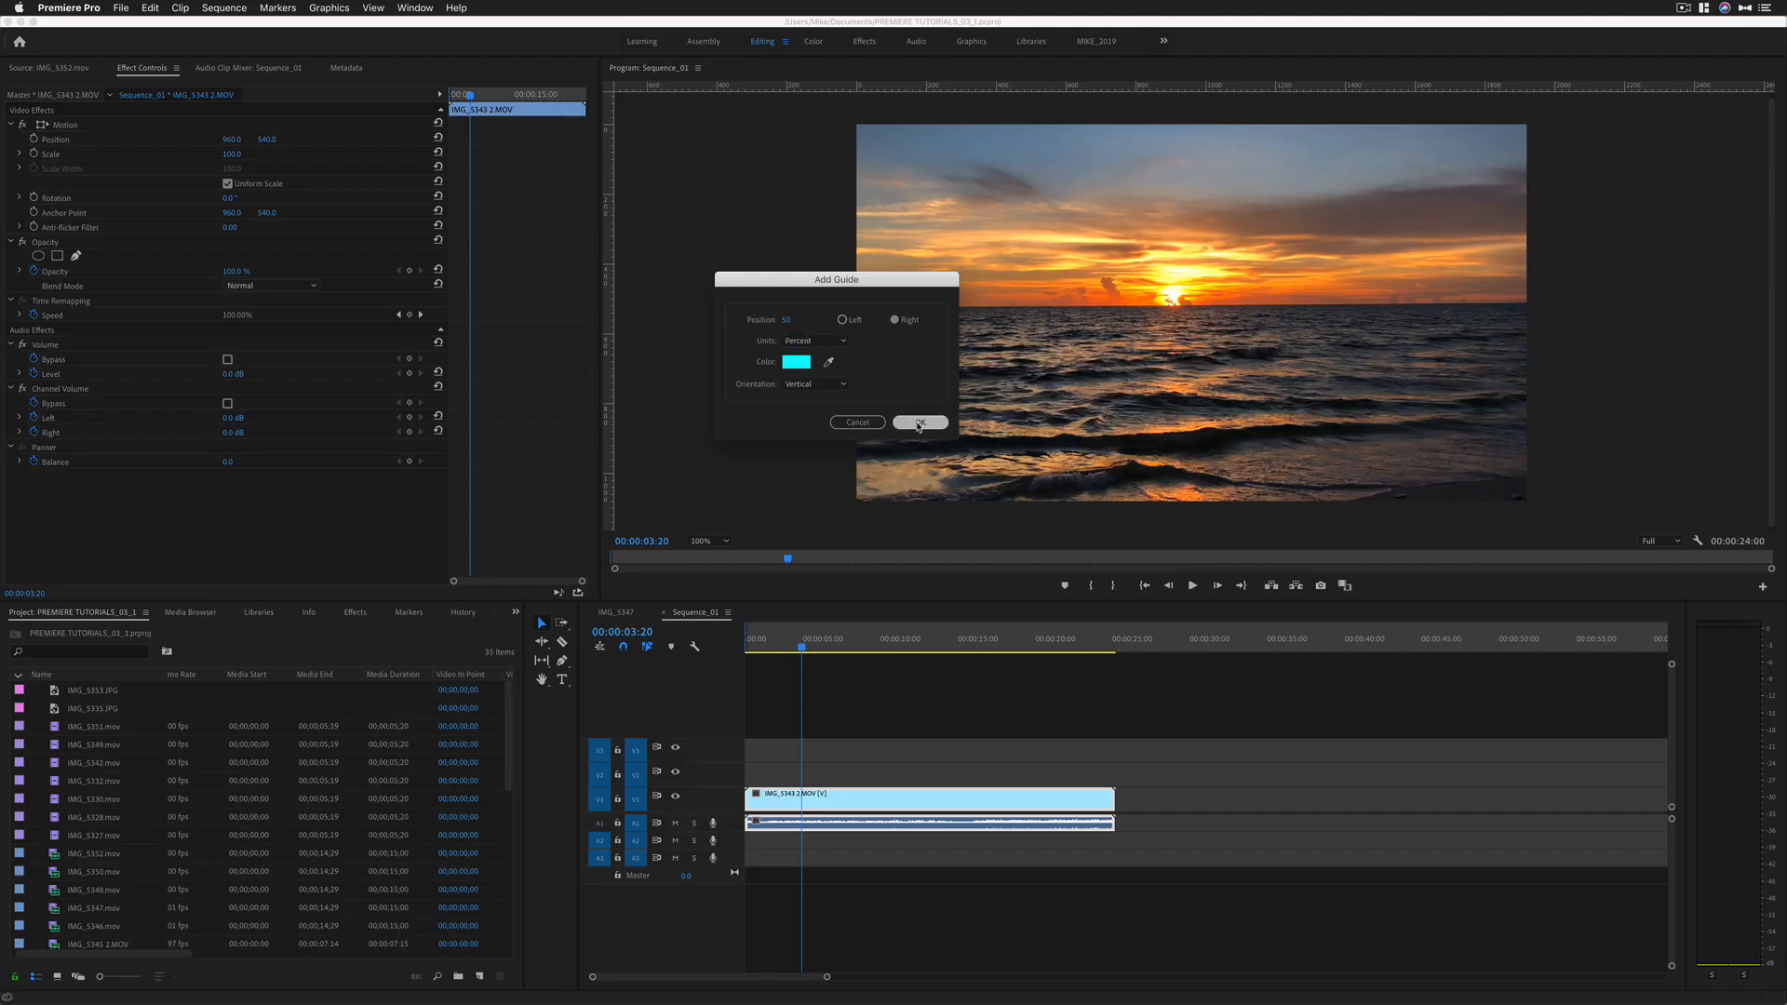
pyautogui.click(918, 423)
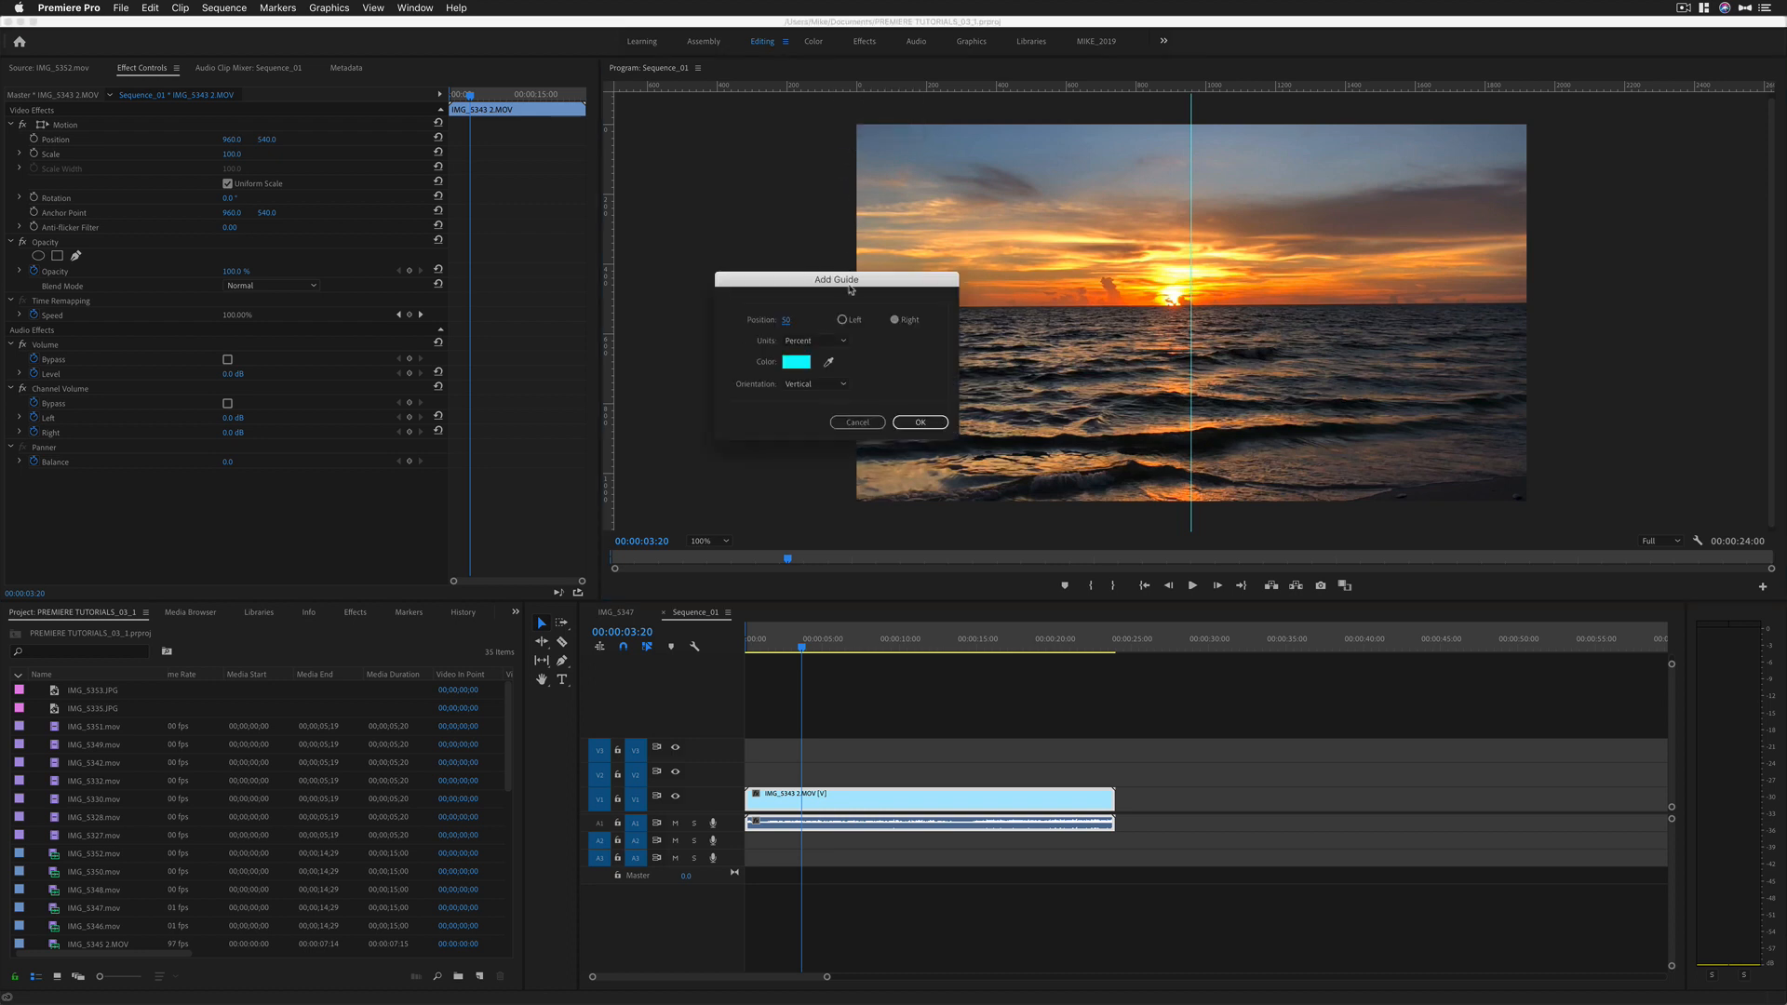
pyautogui.click(814, 384)
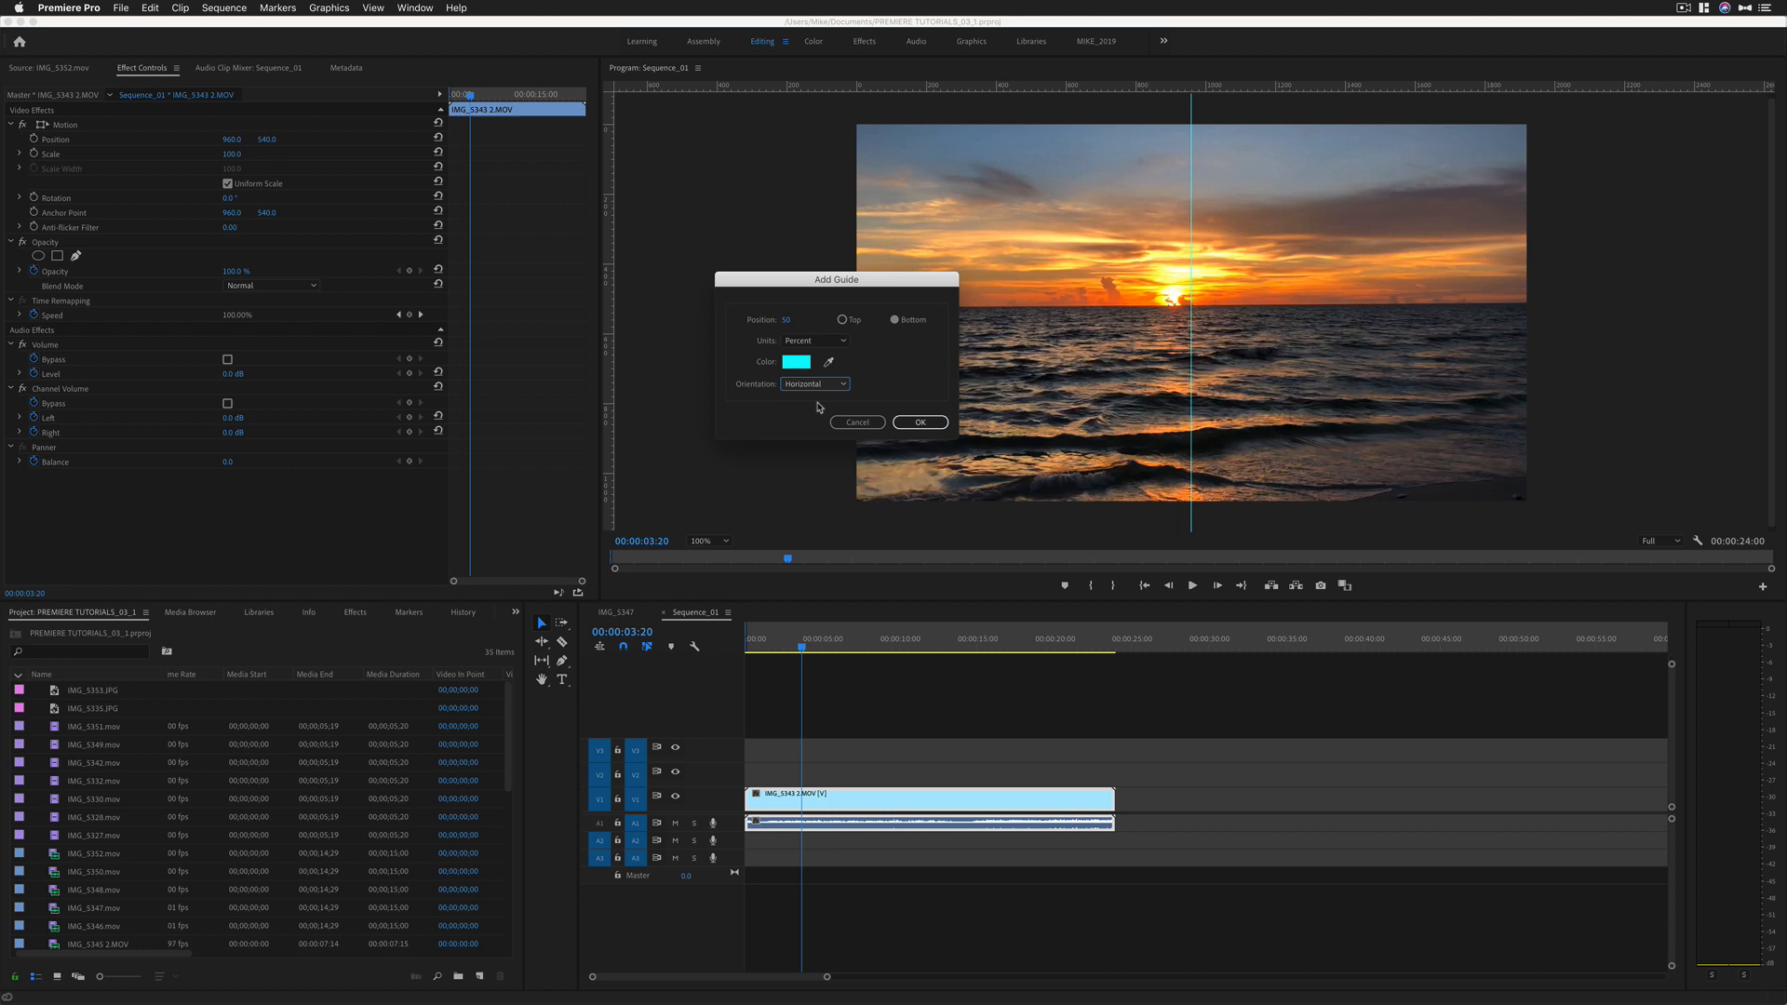
pyautogui.click(918, 423)
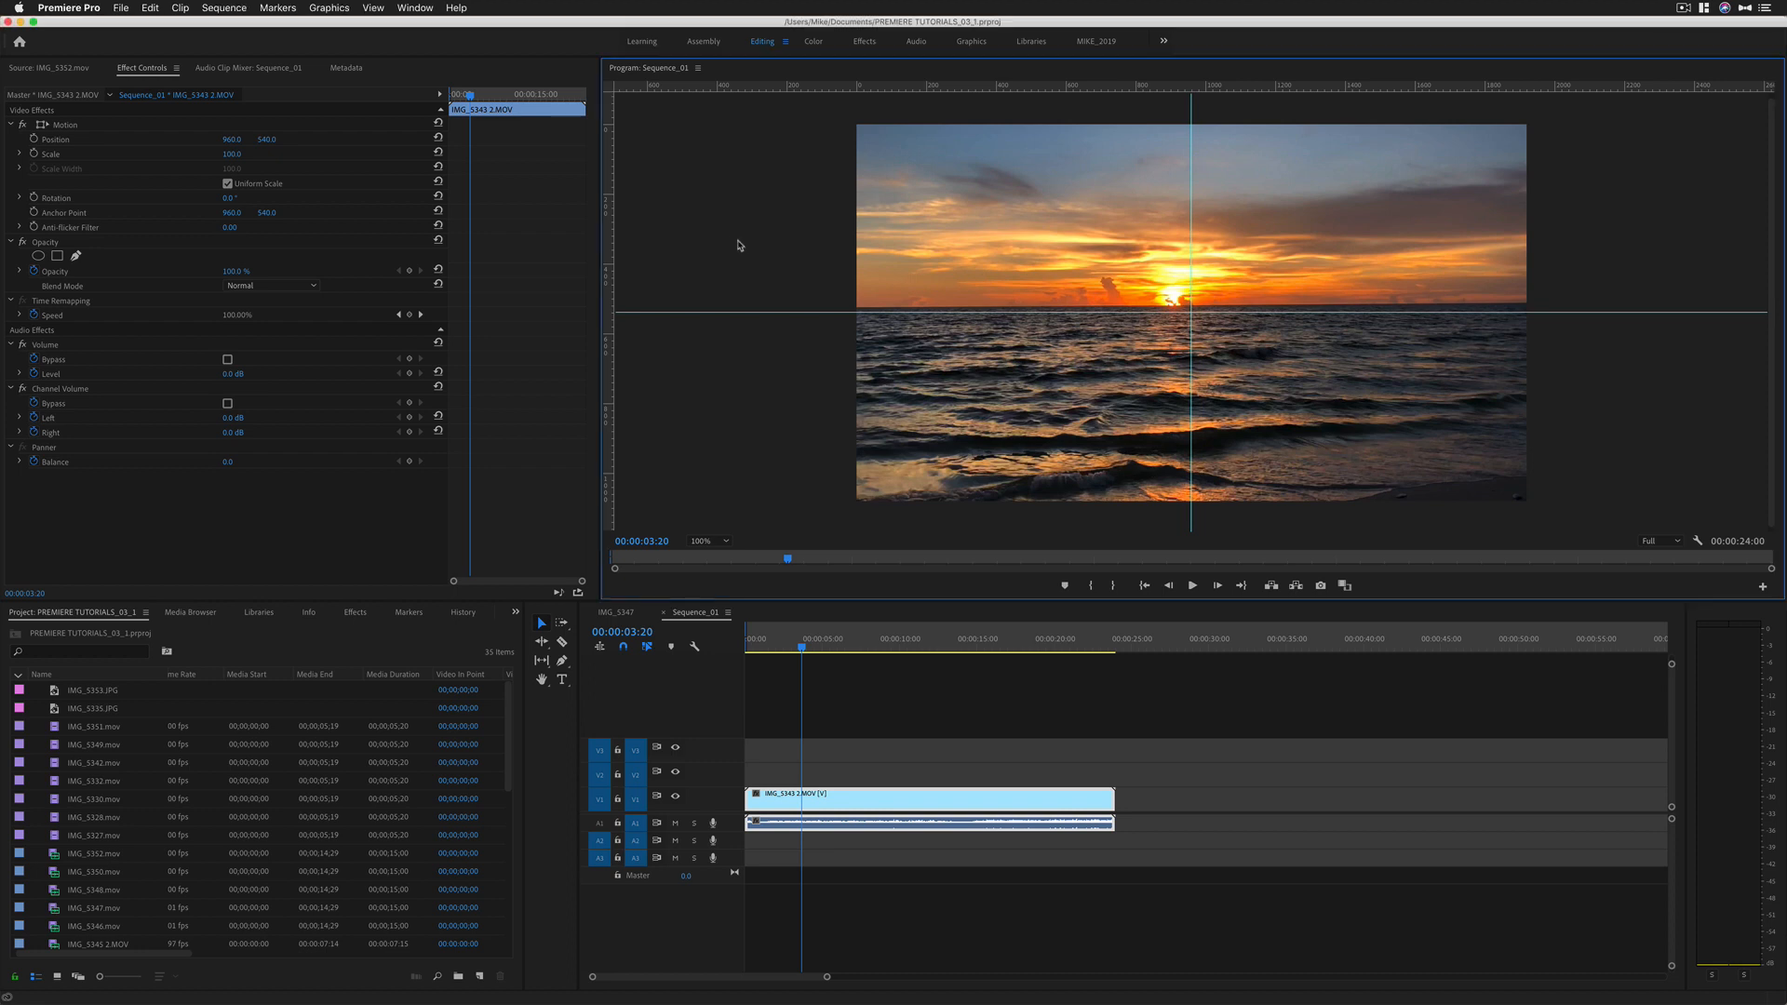
# Step: Save the centred guides as a guide template named 50-50 and check the template list
pyautogui.click(373, 7)
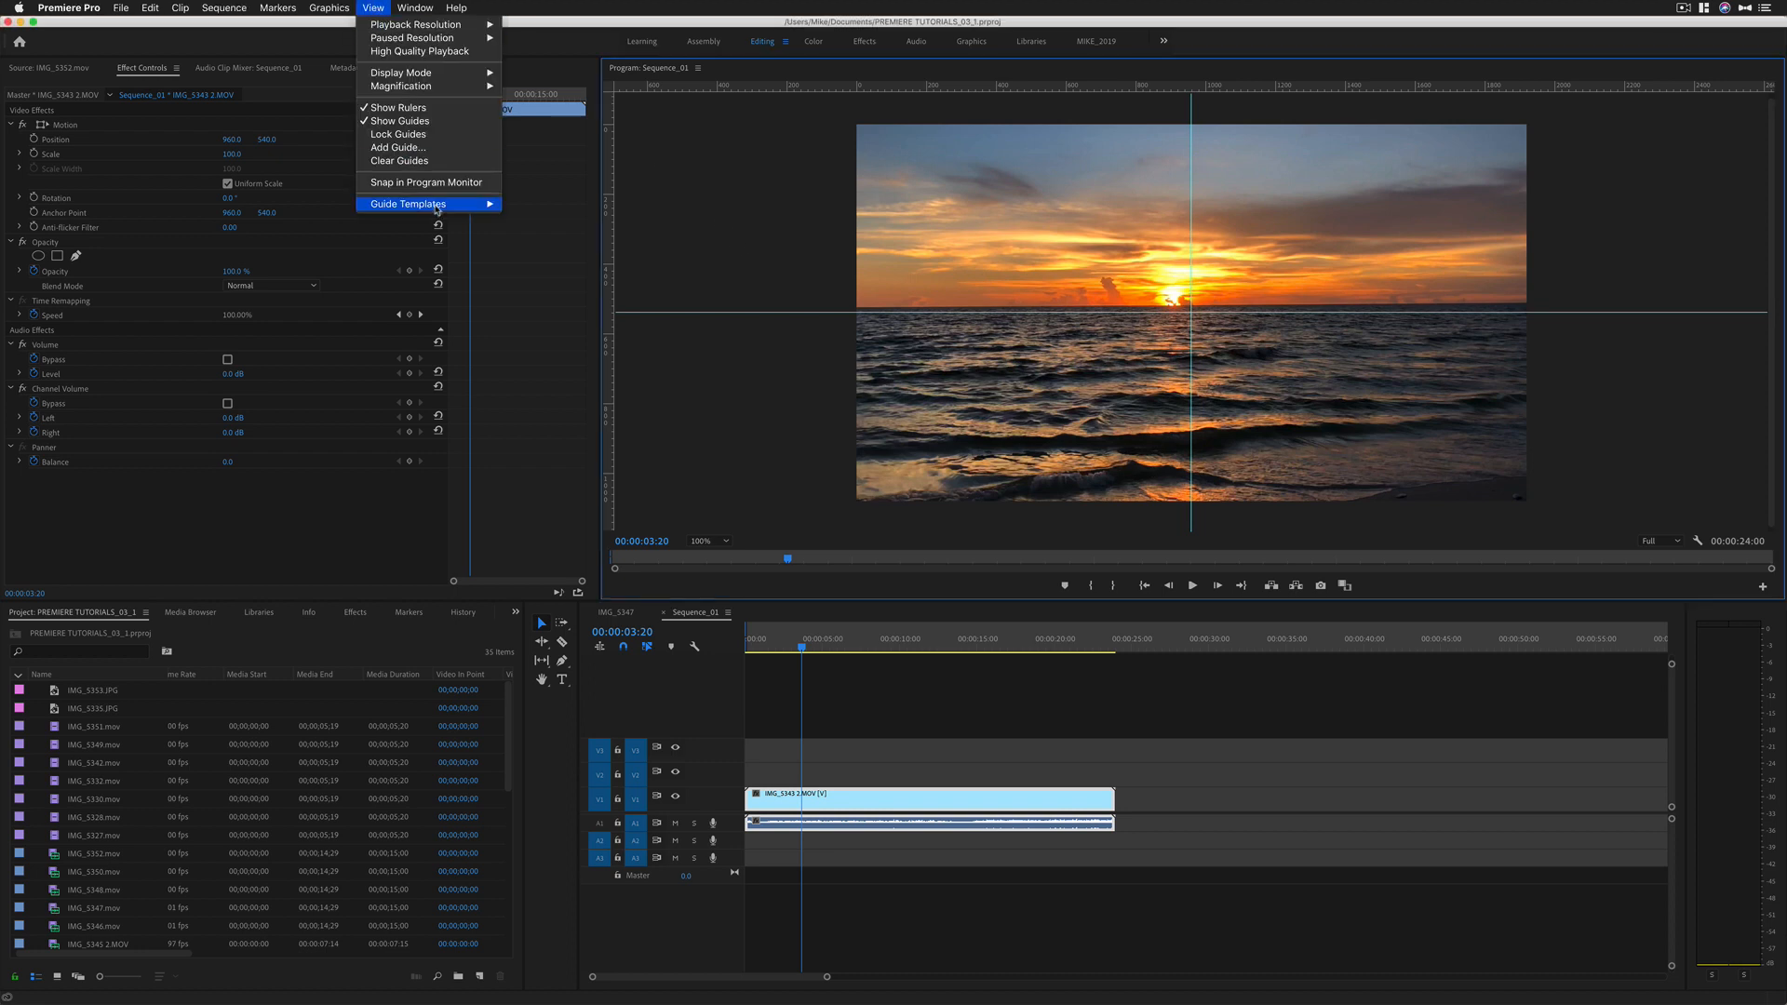
pyautogui.moveTo(408, 203)
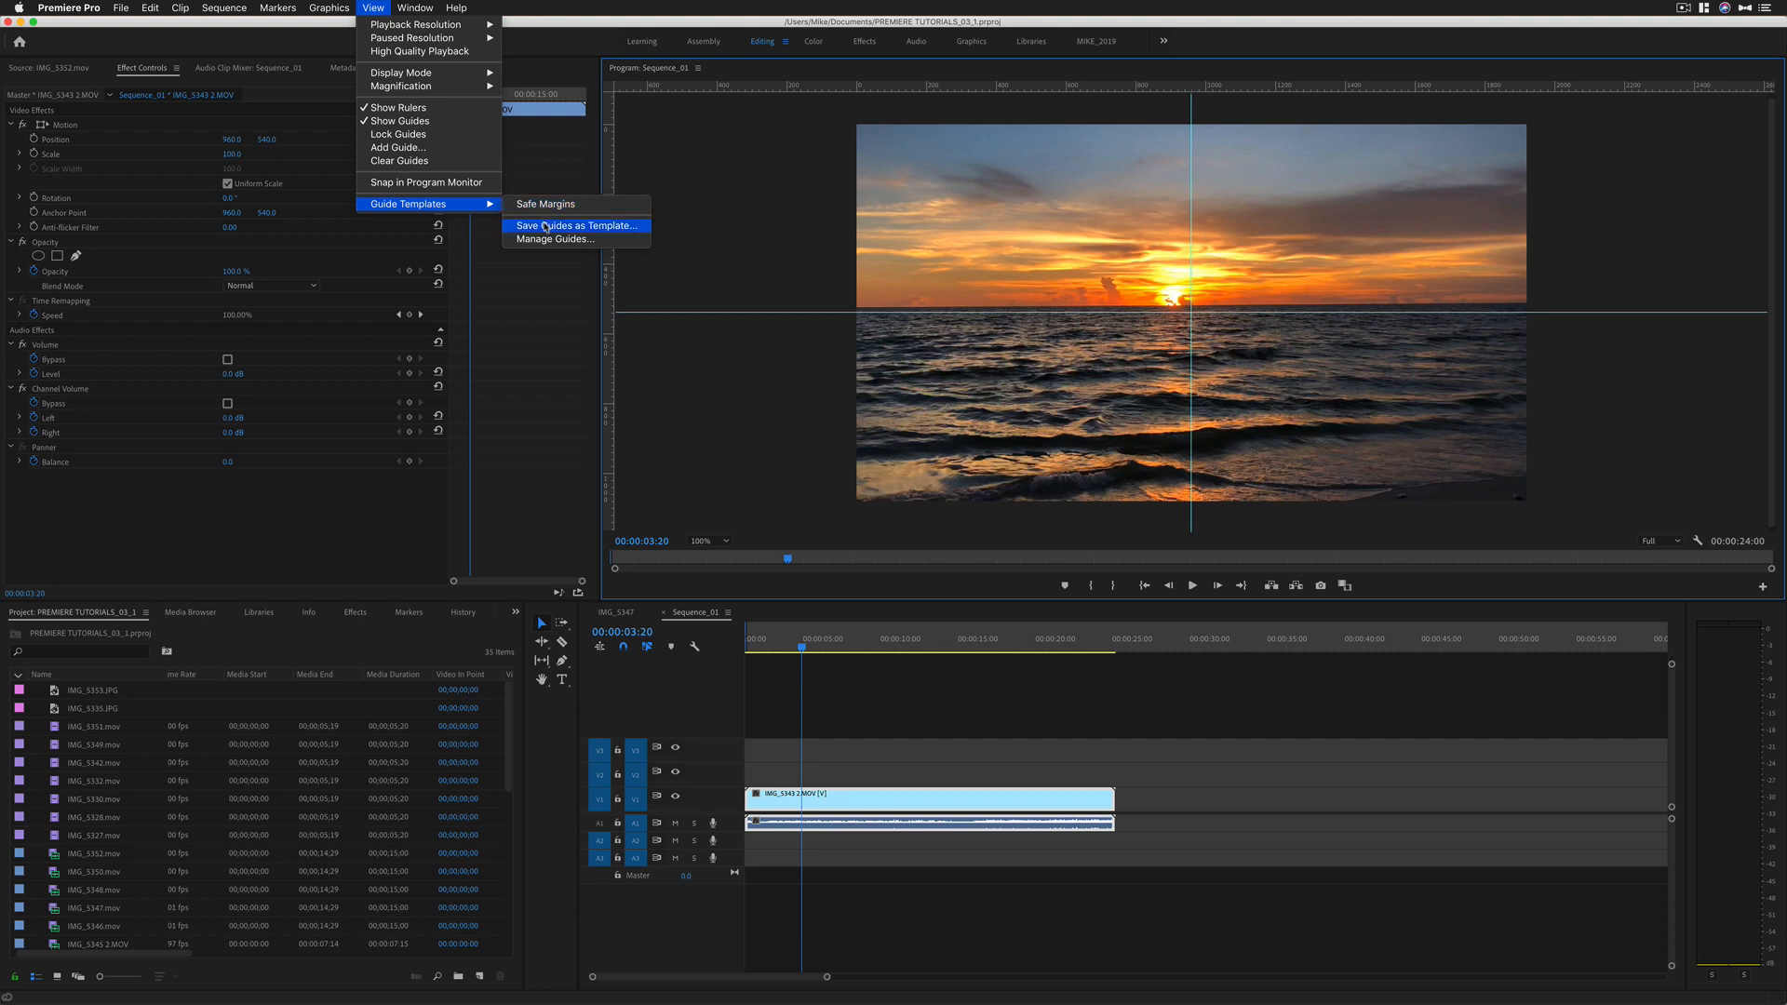
pyautogui.click(575, 225)
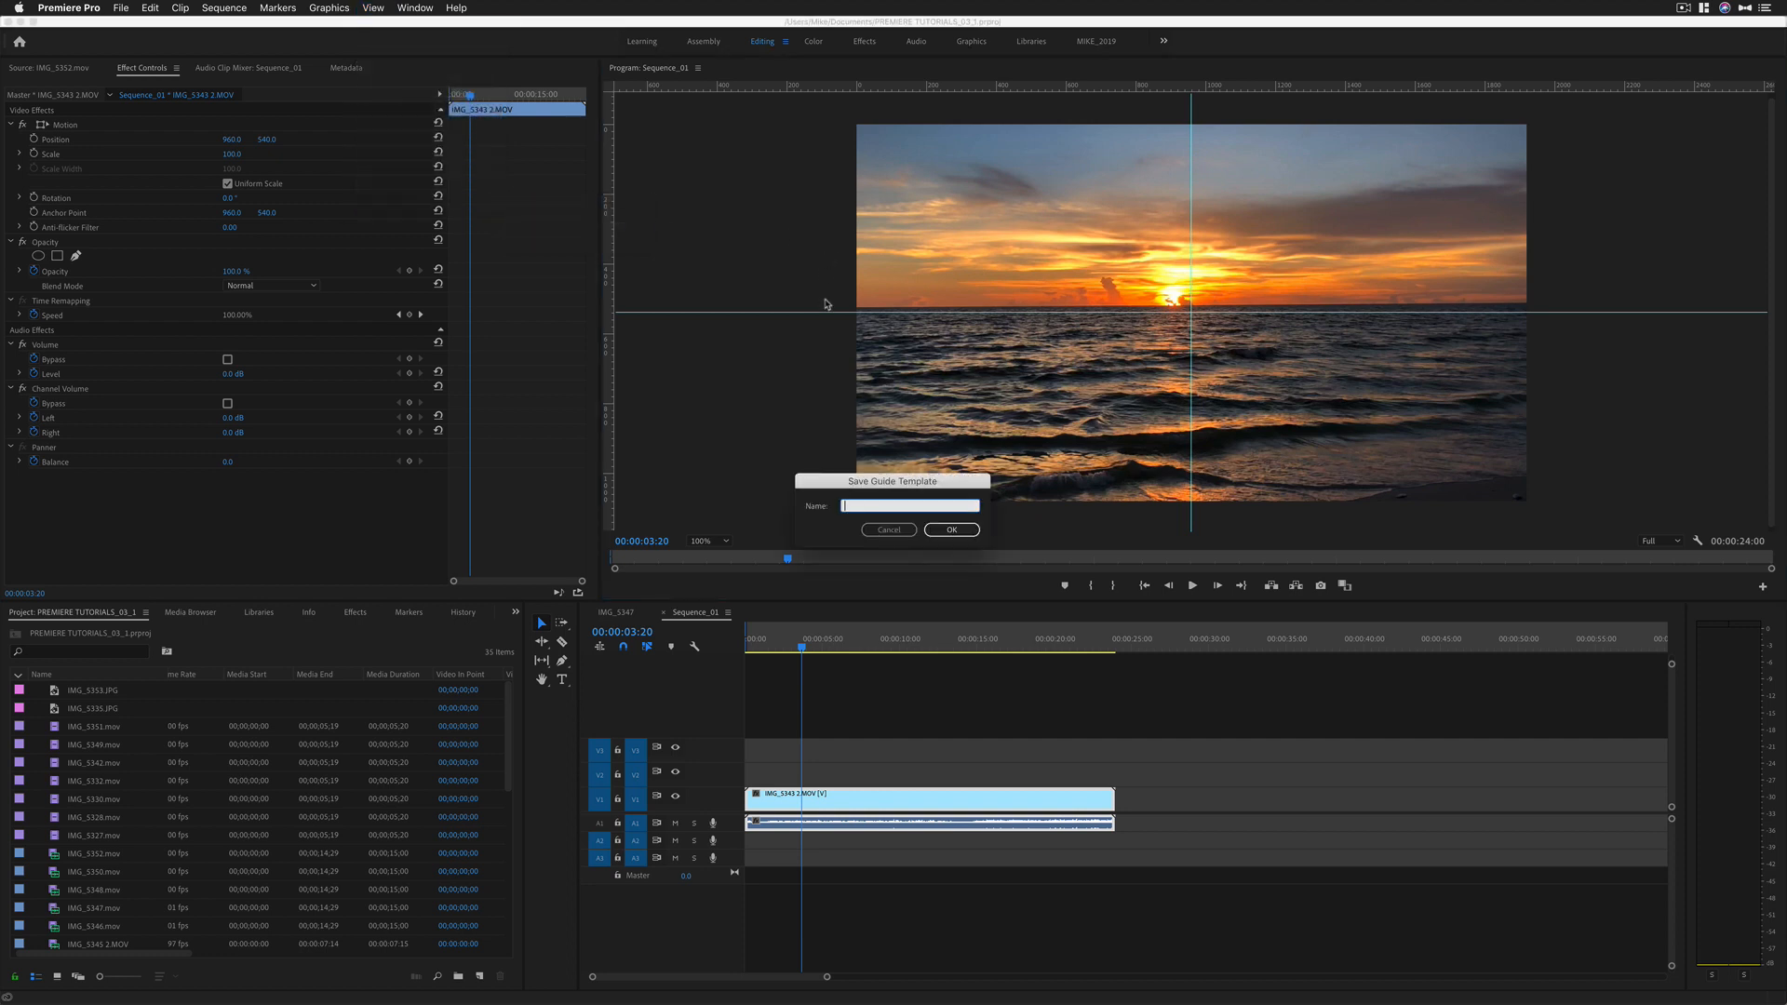
pyautogui.click(888, 529)
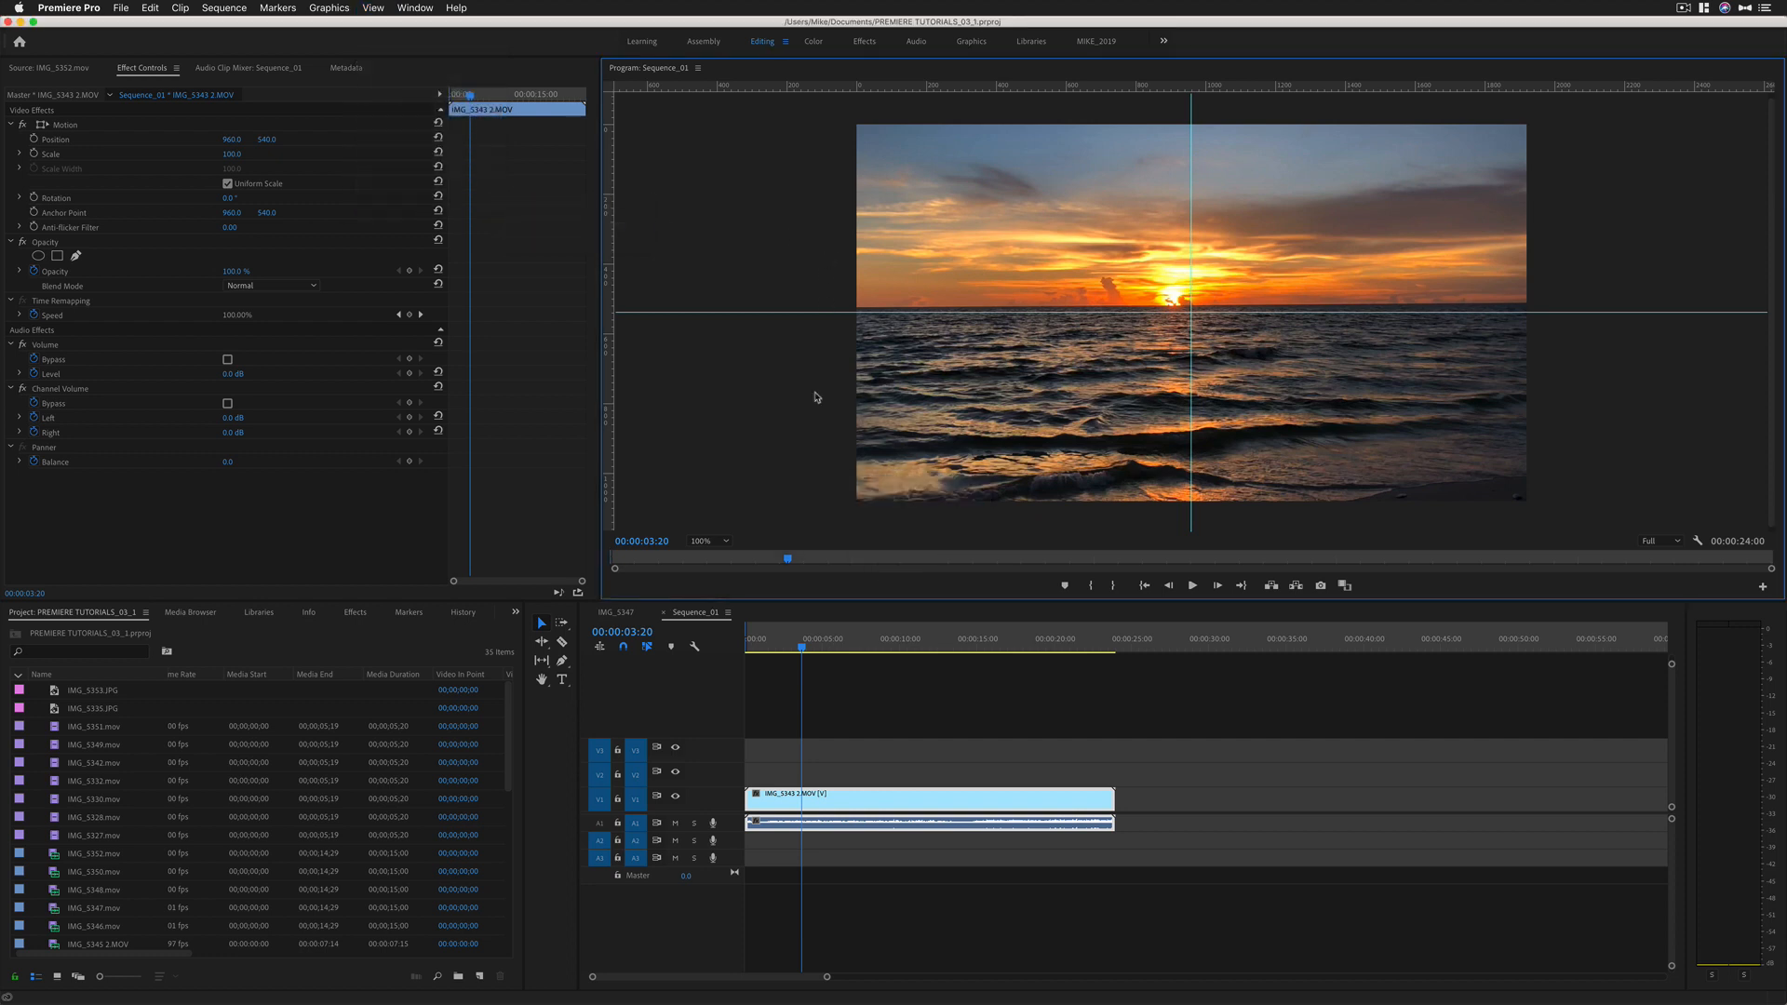
pyautogui.click(372, 7)
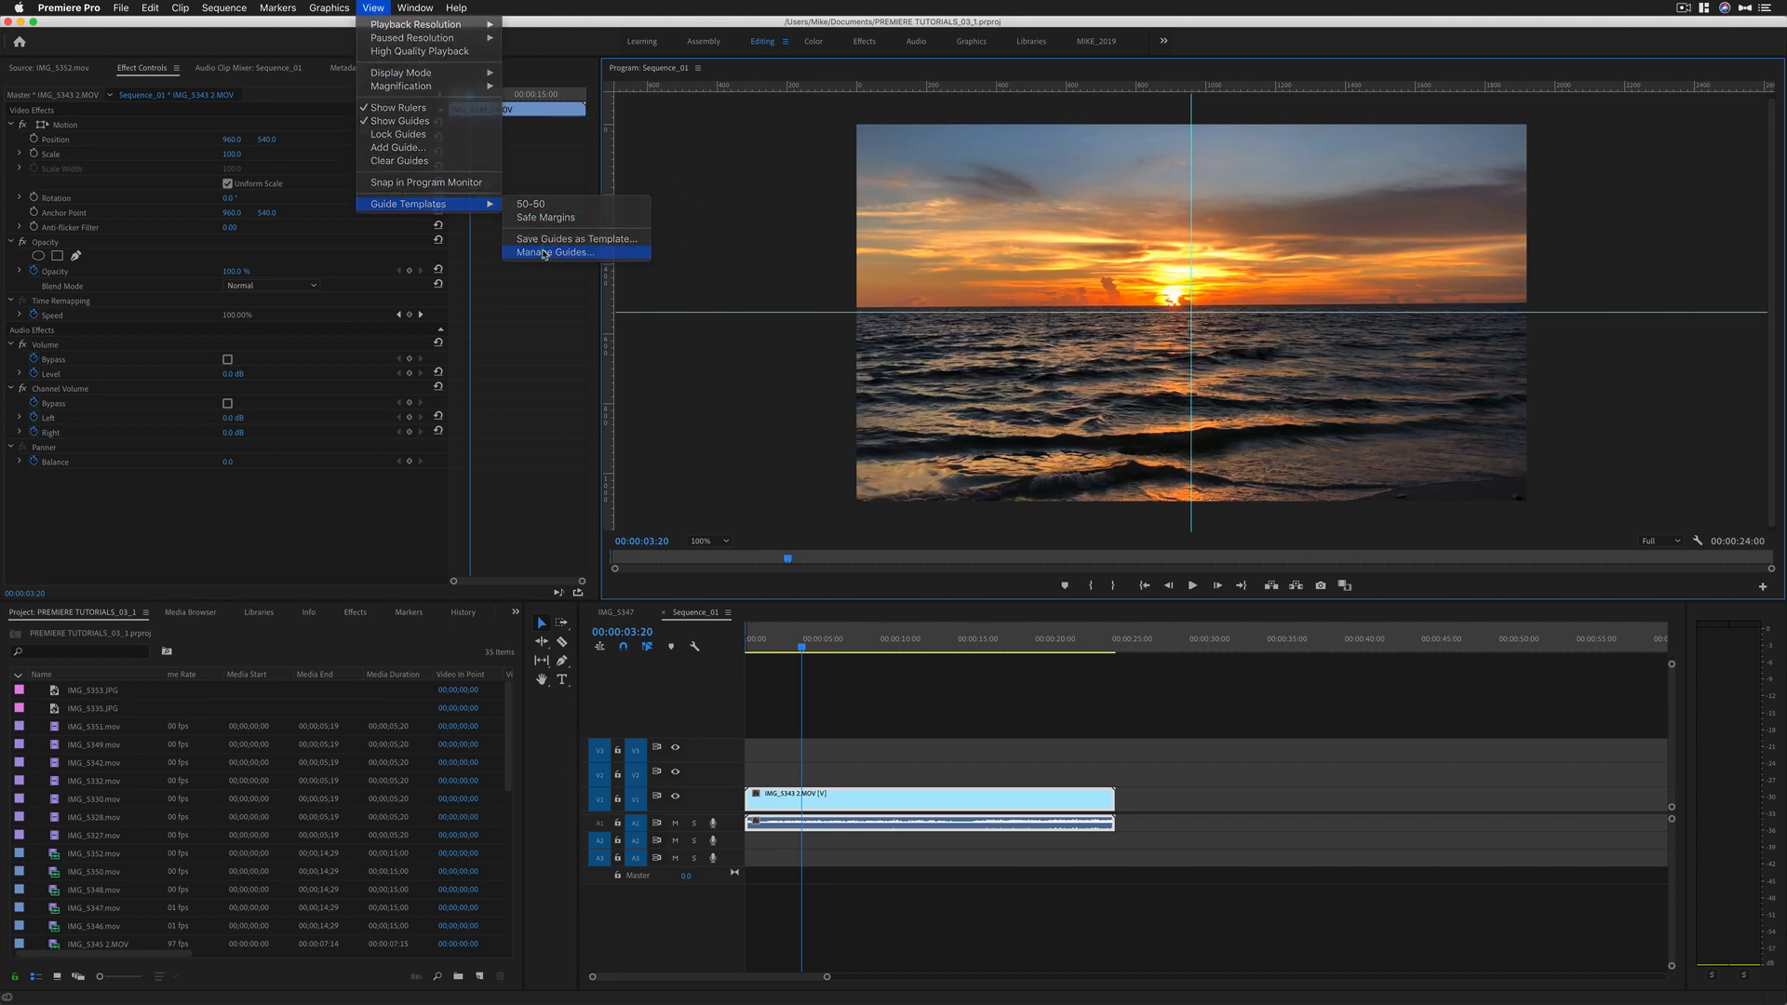
# Step: Review the 50-50 template in Manage Guides, close it, and return to the View menu
pyautogui.click(551, 251)
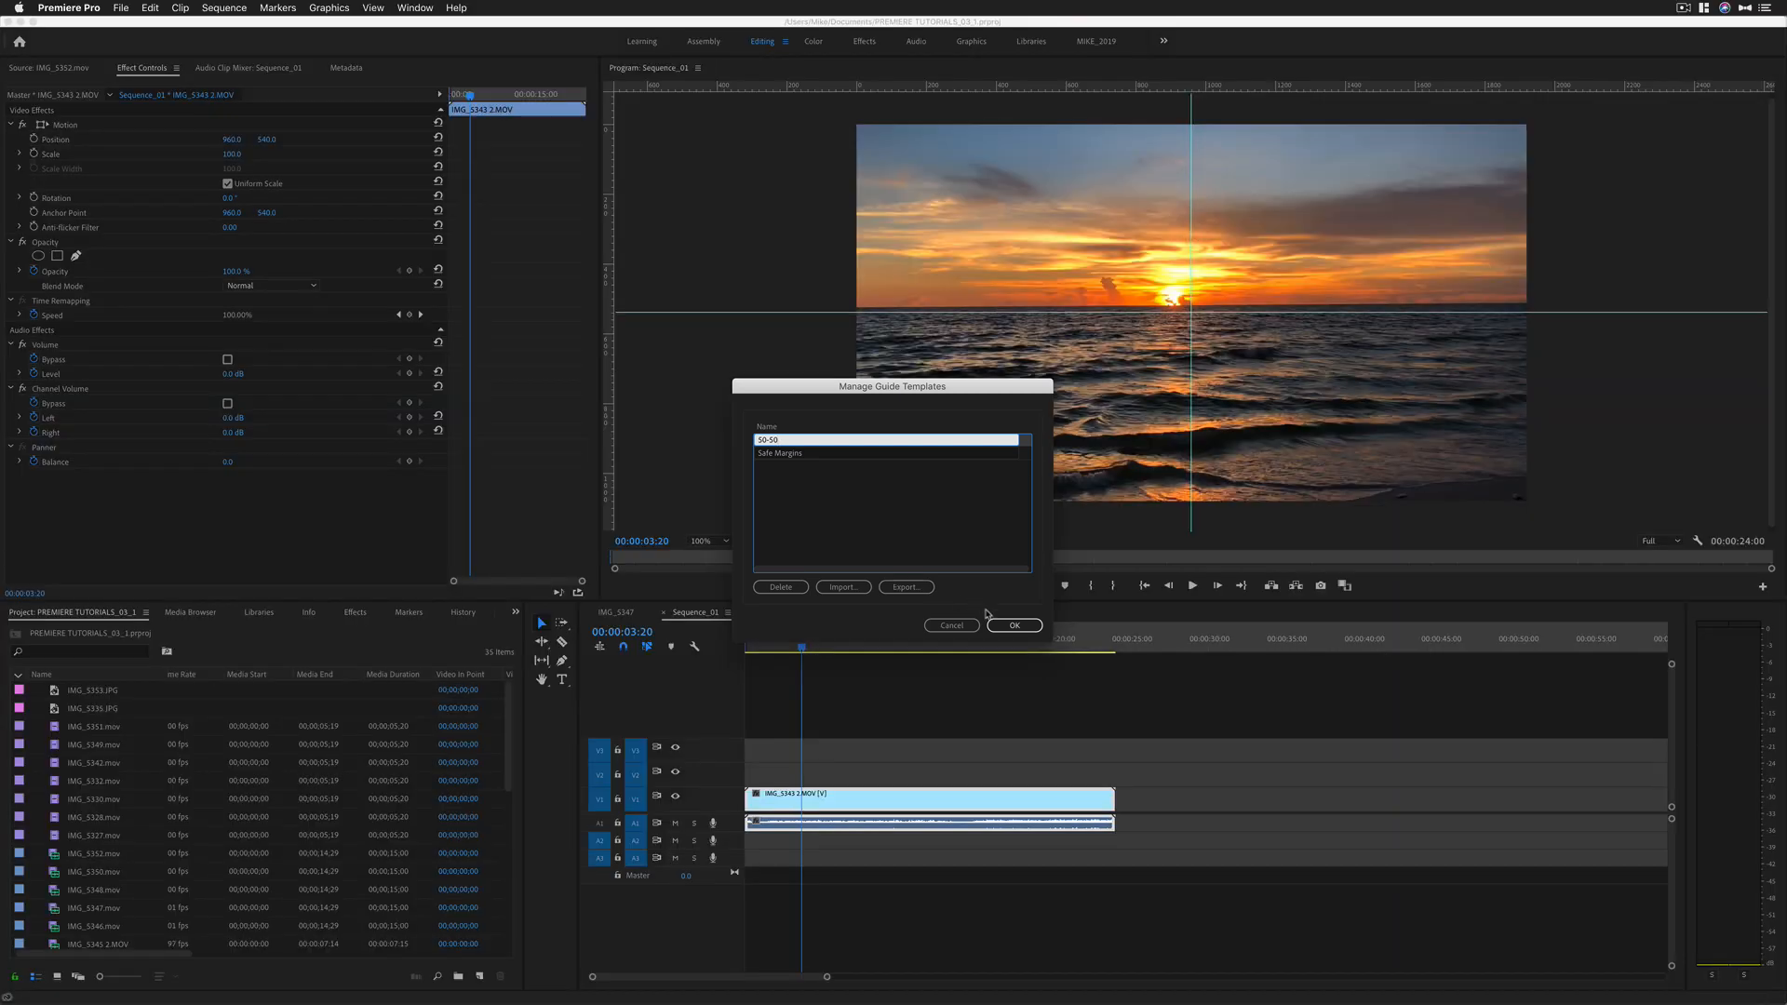
pyautogui.click(1013, 625)
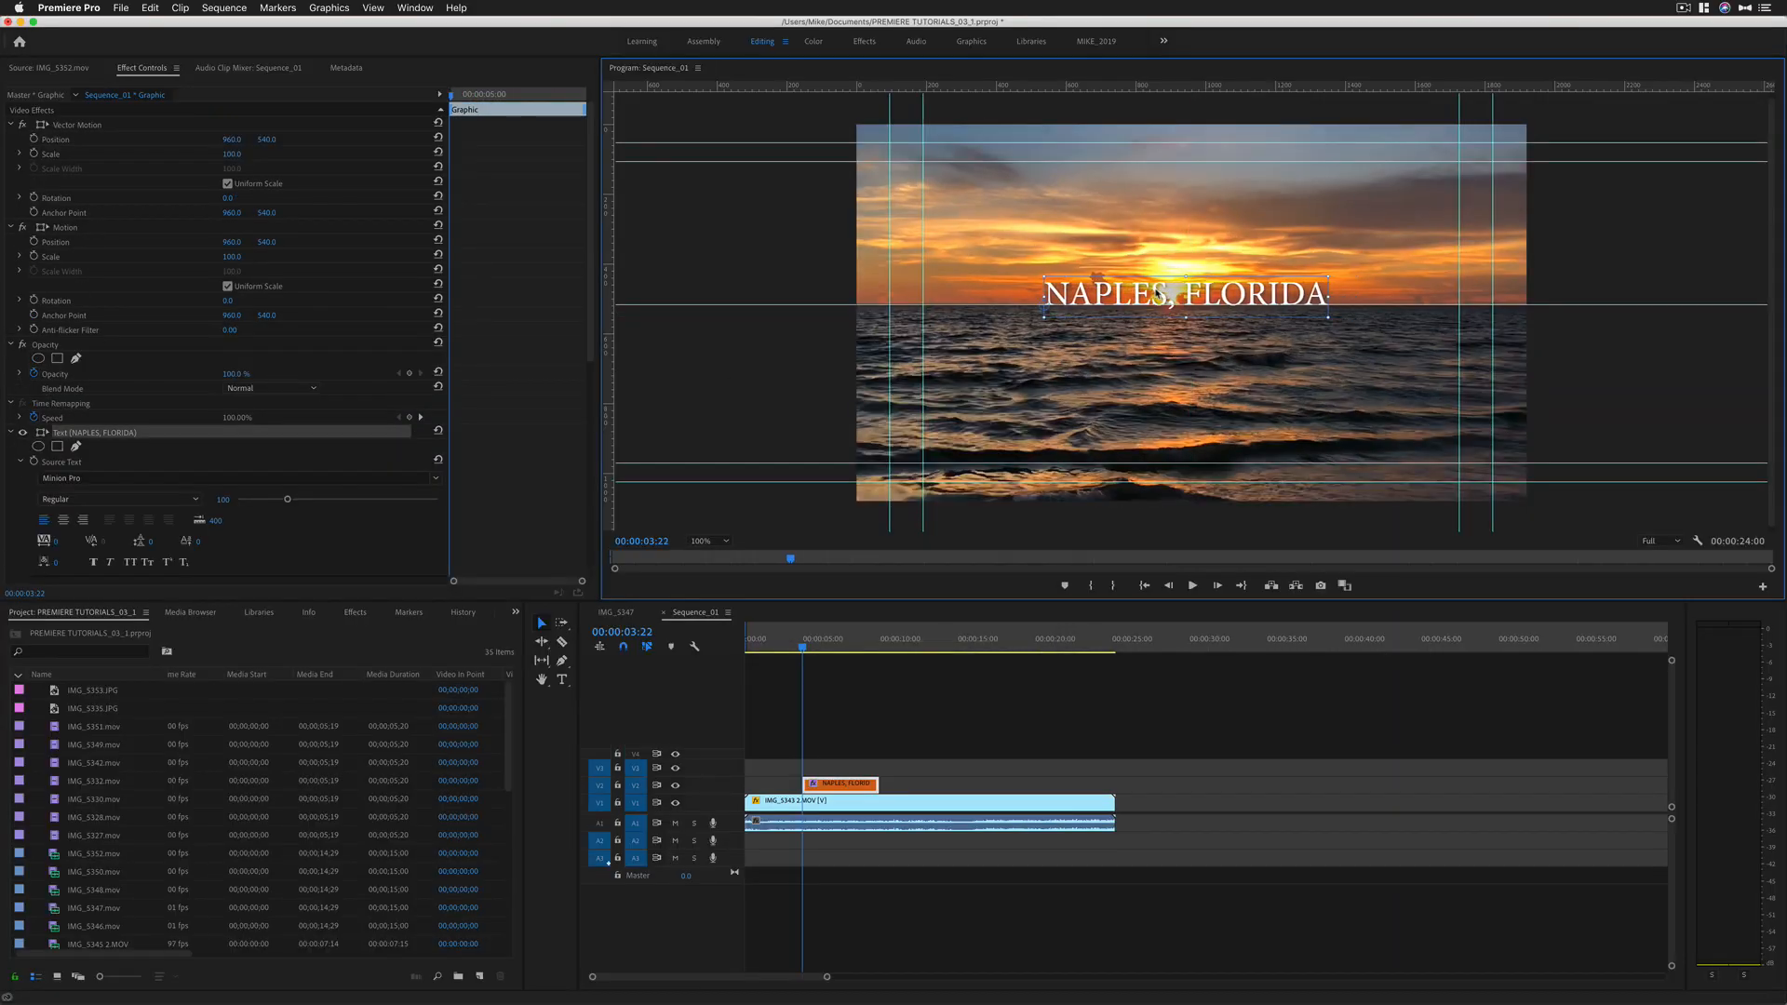
pyautogui.click(373, 7)
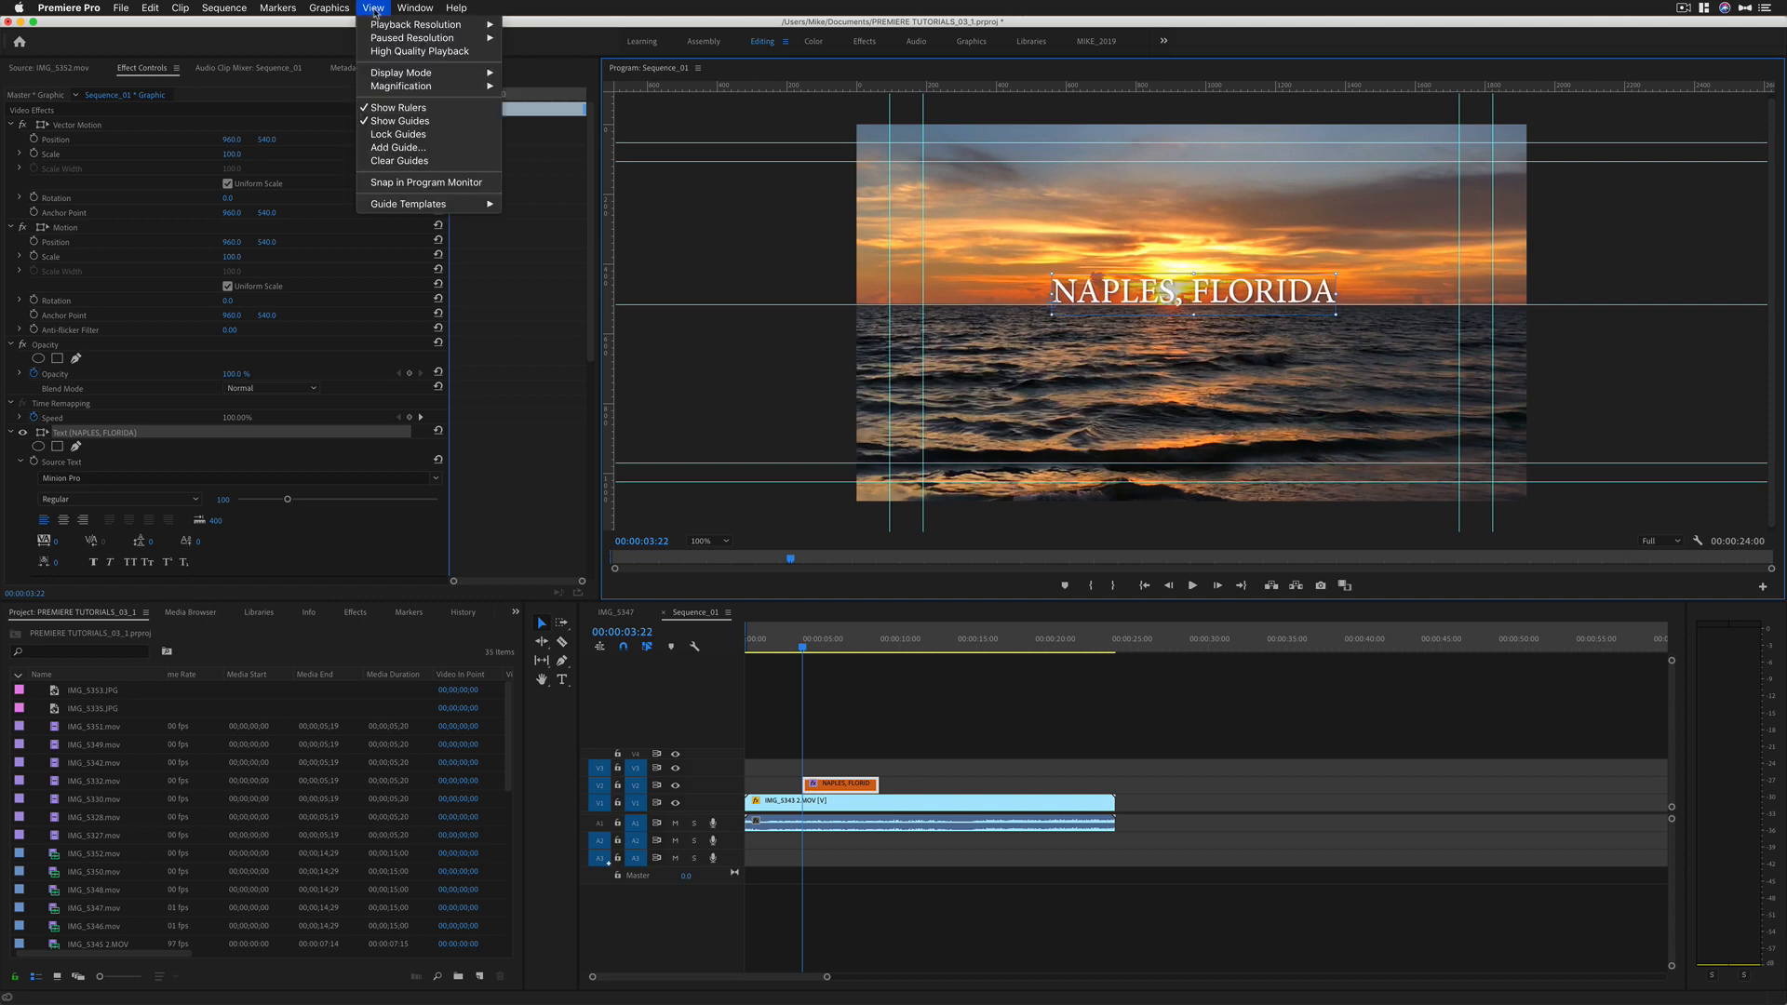